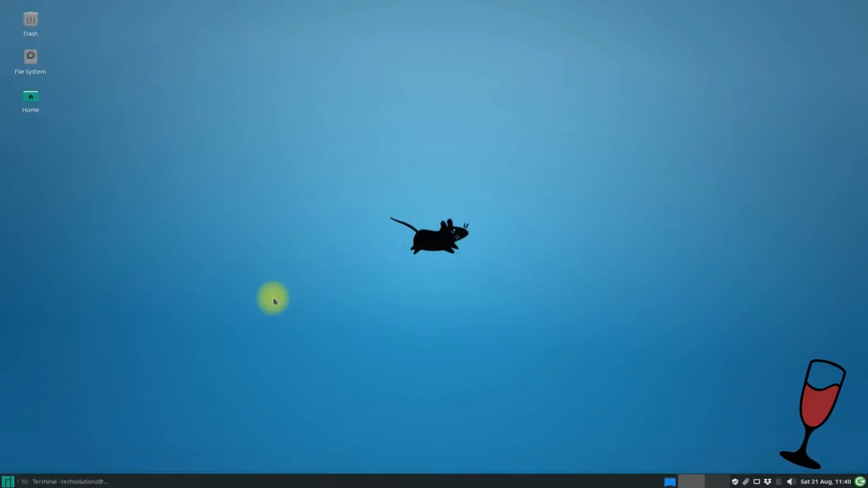
Step: Open a terminal from the desktop menu and check the Wine version with wine --version
right_click(275, 301)
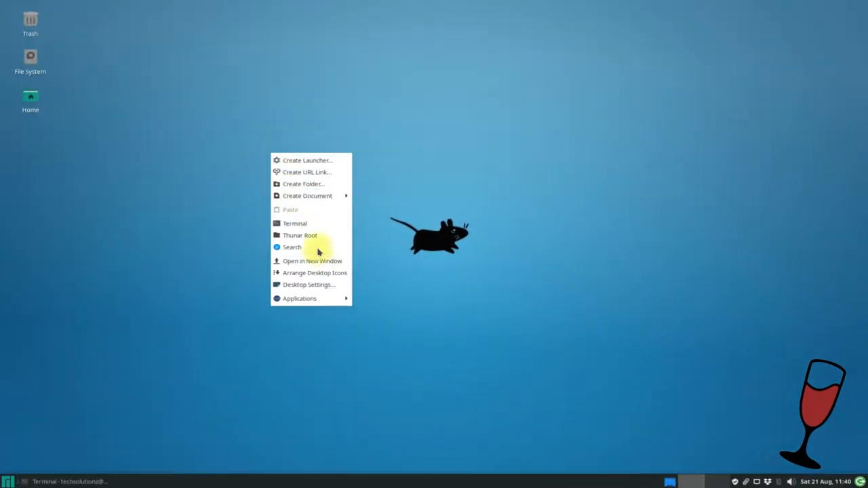
left_click(295, 223)
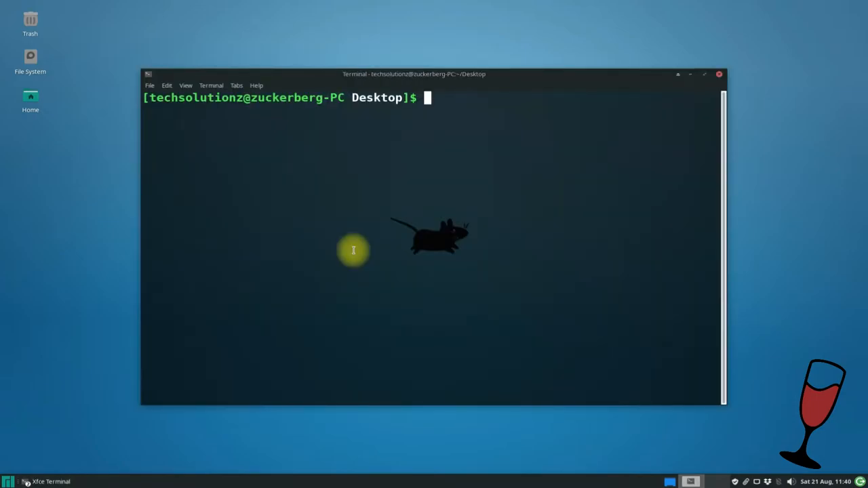
type("wi")
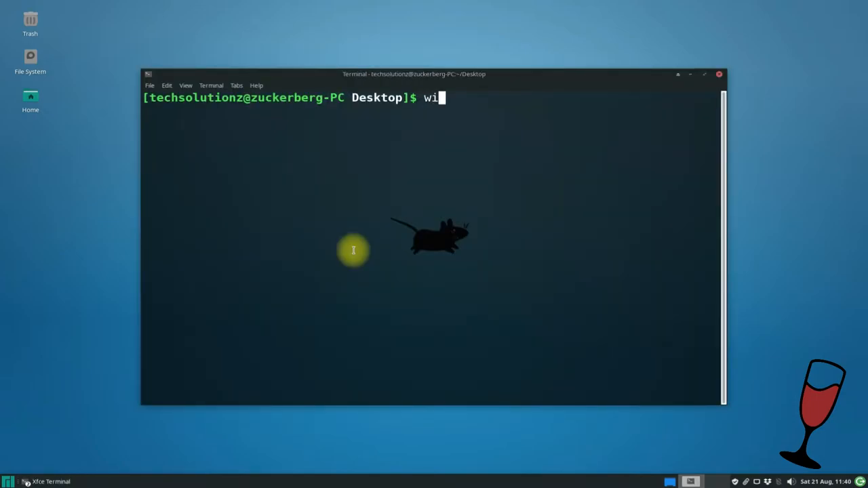
type("ne --ve")
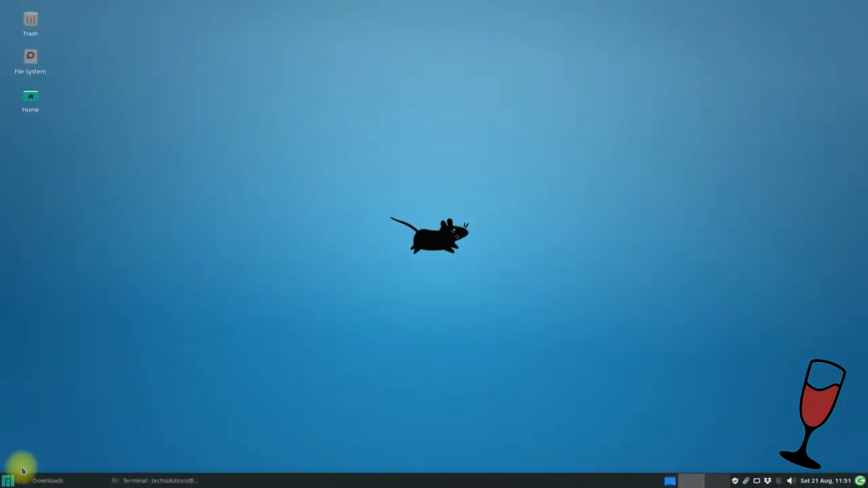
Step: Download hwmonitor_1.44.exe from cpuid.com and run it with the Wine program loader
left_click(9, 480)
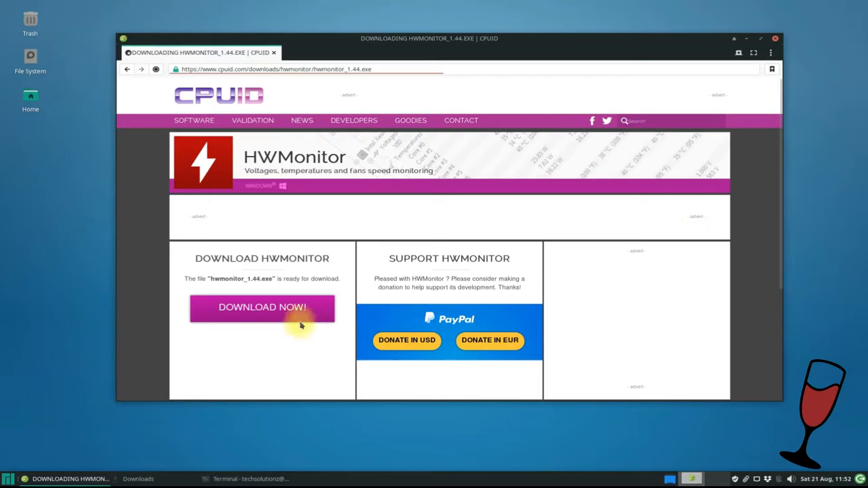
left_click(262, 308)
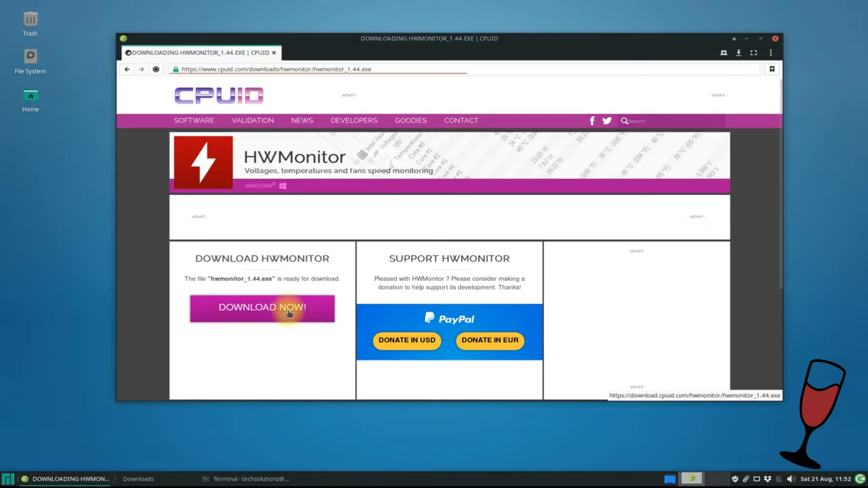
right_click(261, 115)
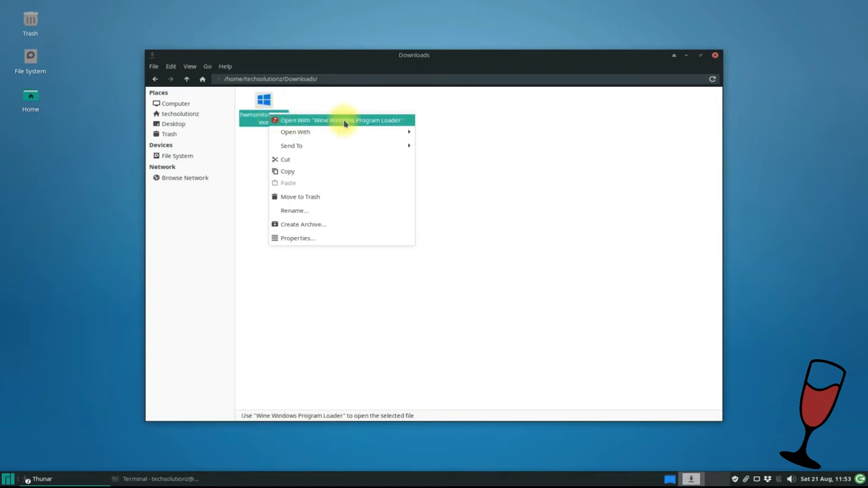
left_click(341, 120)
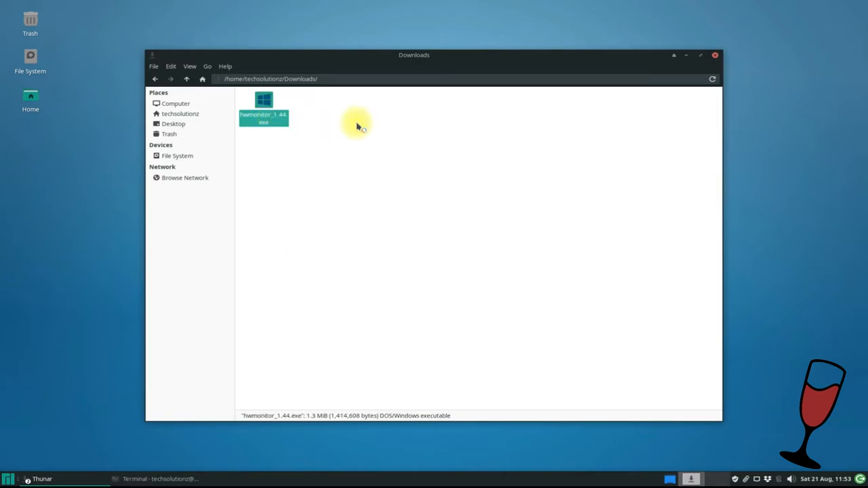
double_click(263, 109)
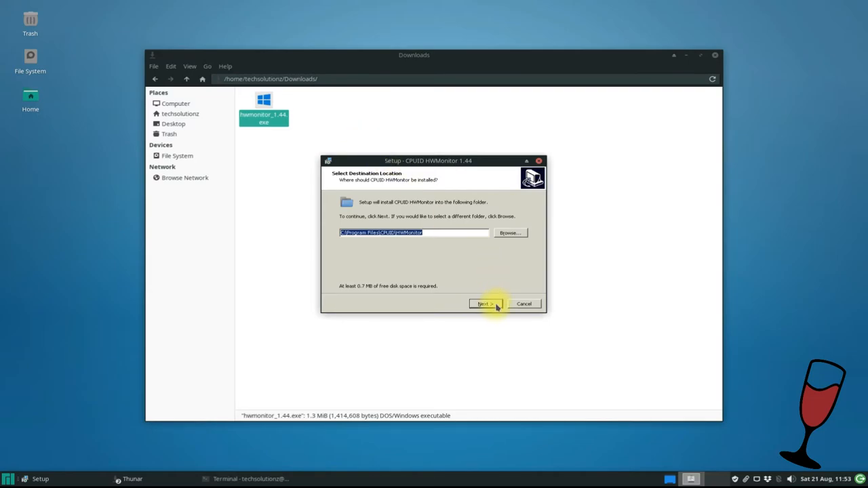
Step: Accept the default install folder, keep the desktop icon, and finish setup
left_click(483, 303)
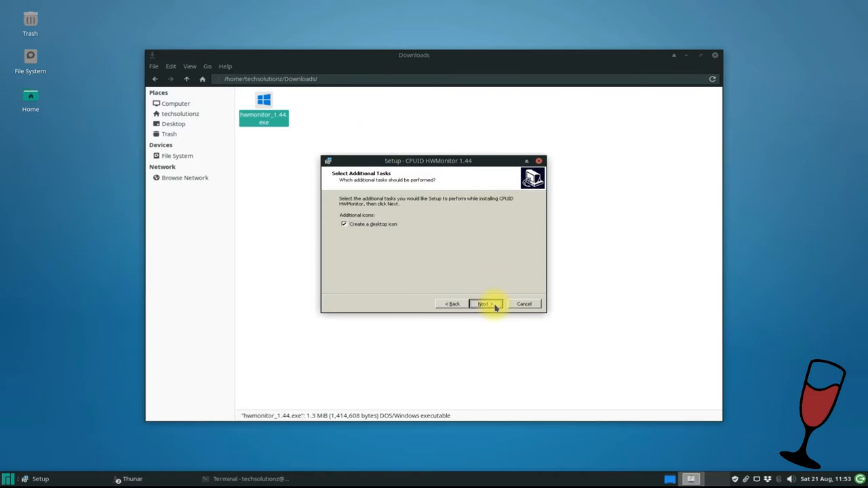
left_click(484, 303)
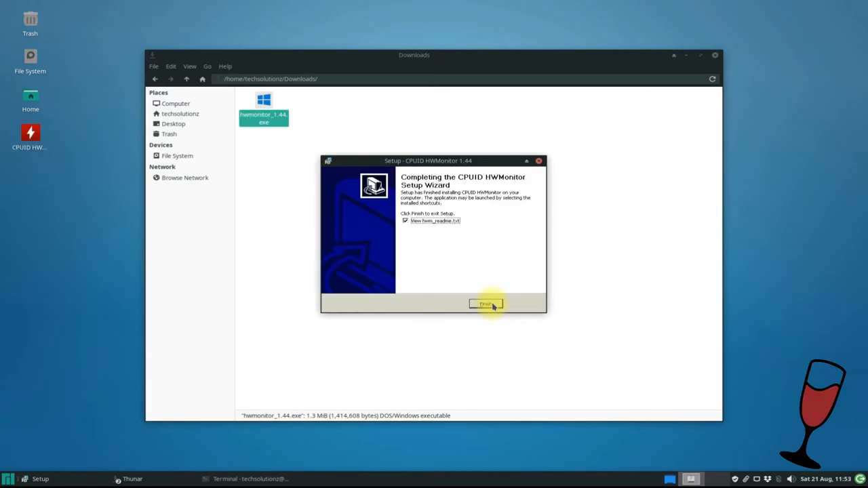
left_click(486, 303)
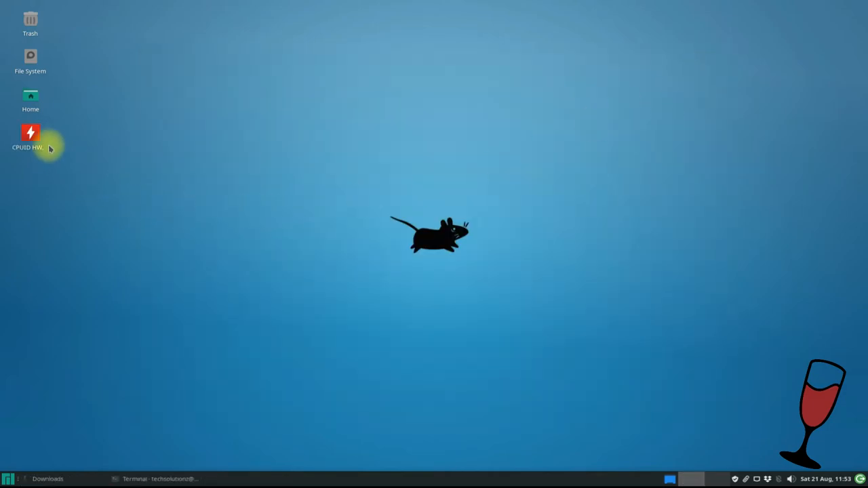
Step: Launch HWMonitor from its desktop icon and expand the PC and both Intel Core i5 nodes
left_click(31, 139)
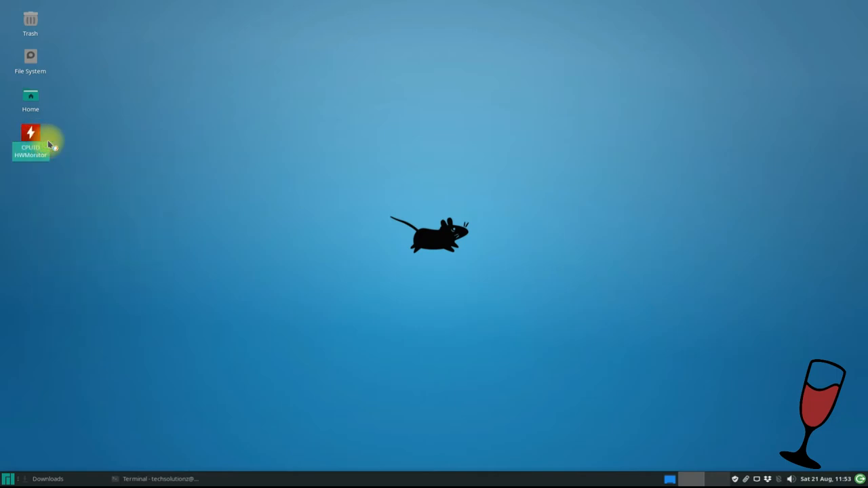
mouse_move(224, 152)
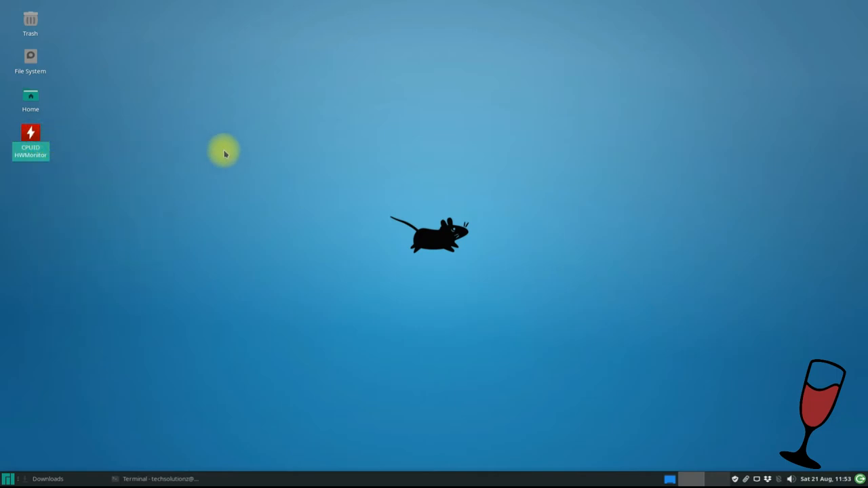
double_click(31, 142)
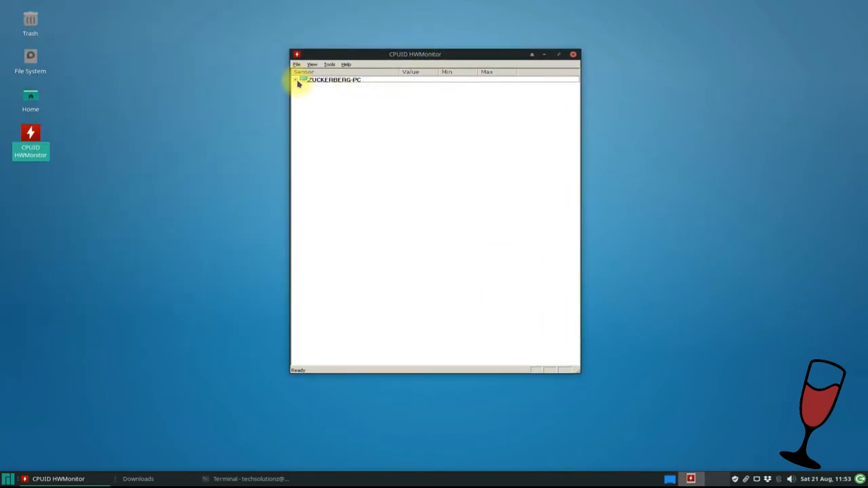
left_click(297, 79)
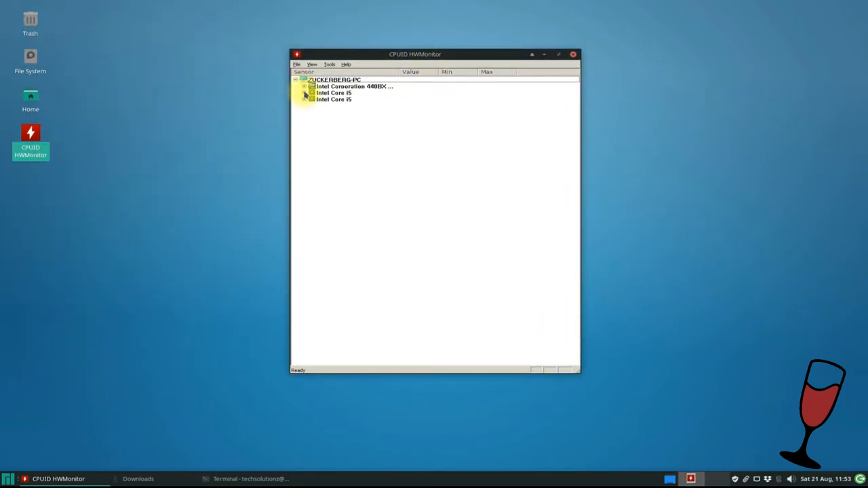
left_click(311, 93)
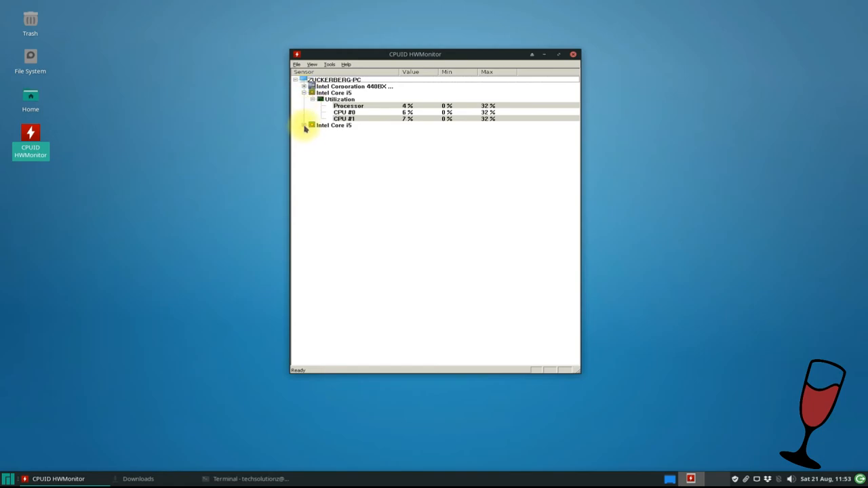
left_click(305, 125)
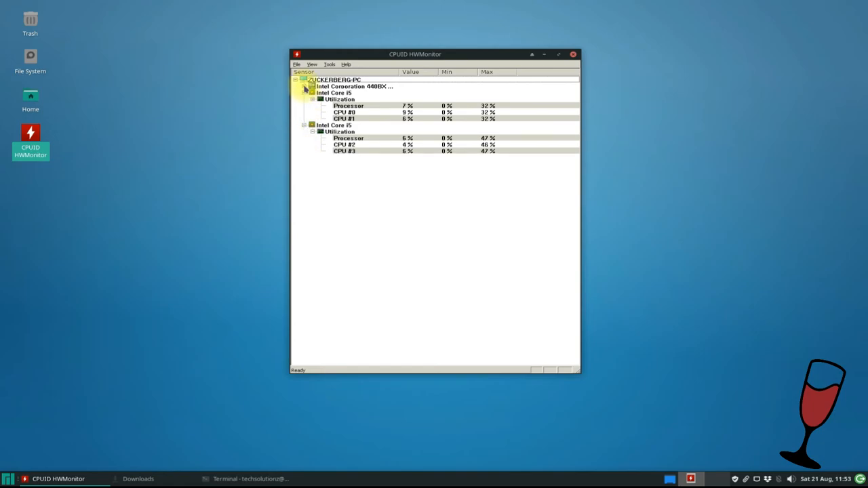